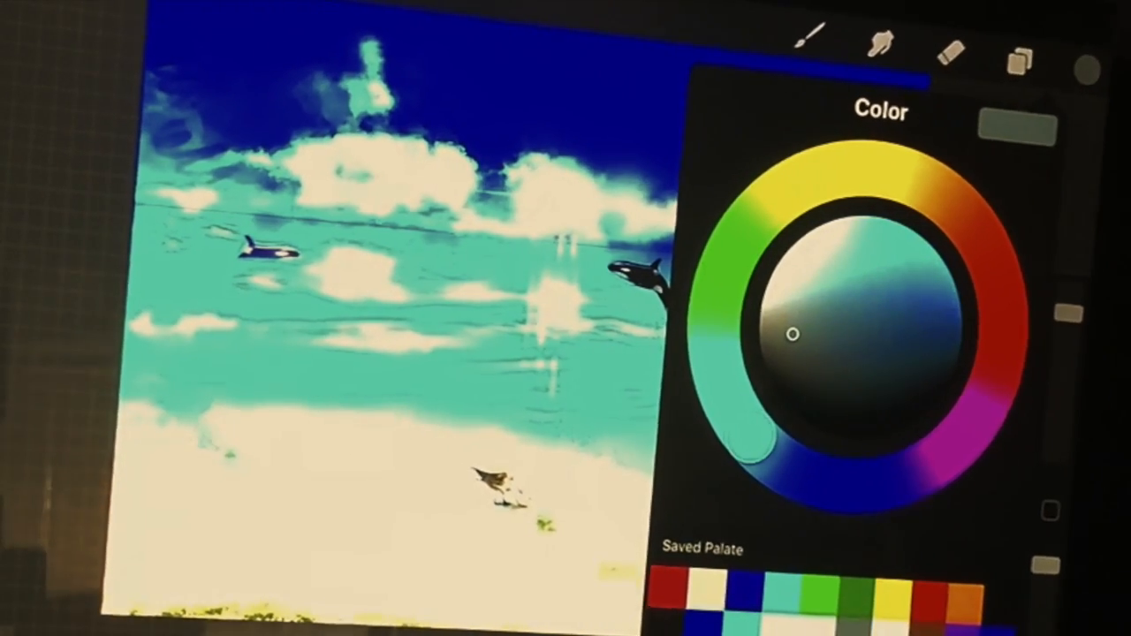
Stamp a sailboat on Layer 2 and place it on the far right horizon.
left_click(1023, 56)
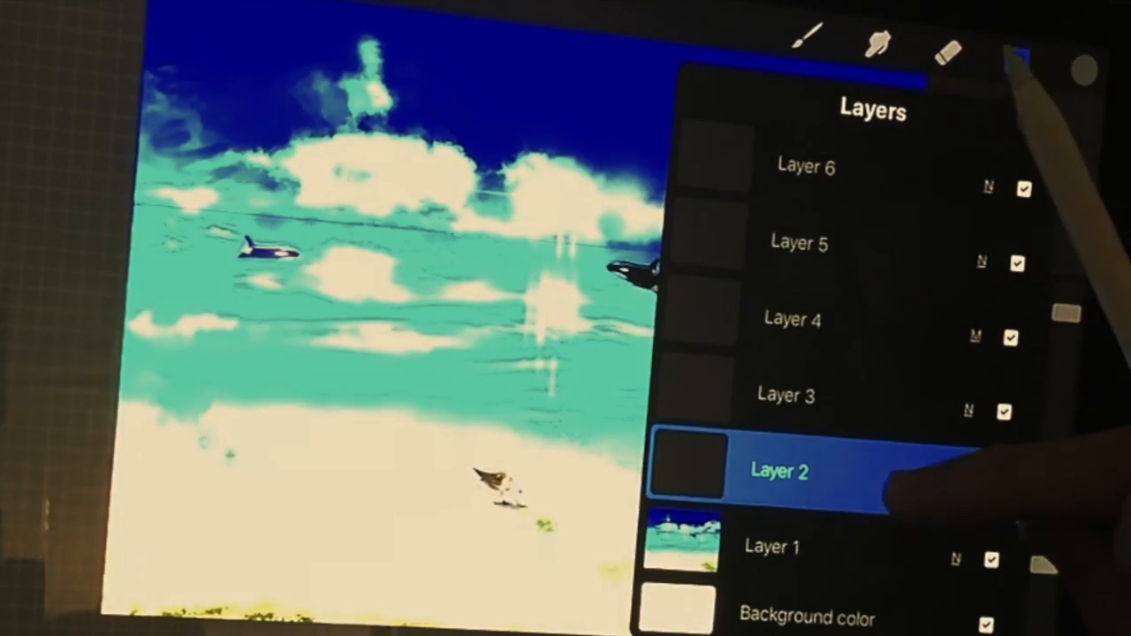
left_click(806, 40)
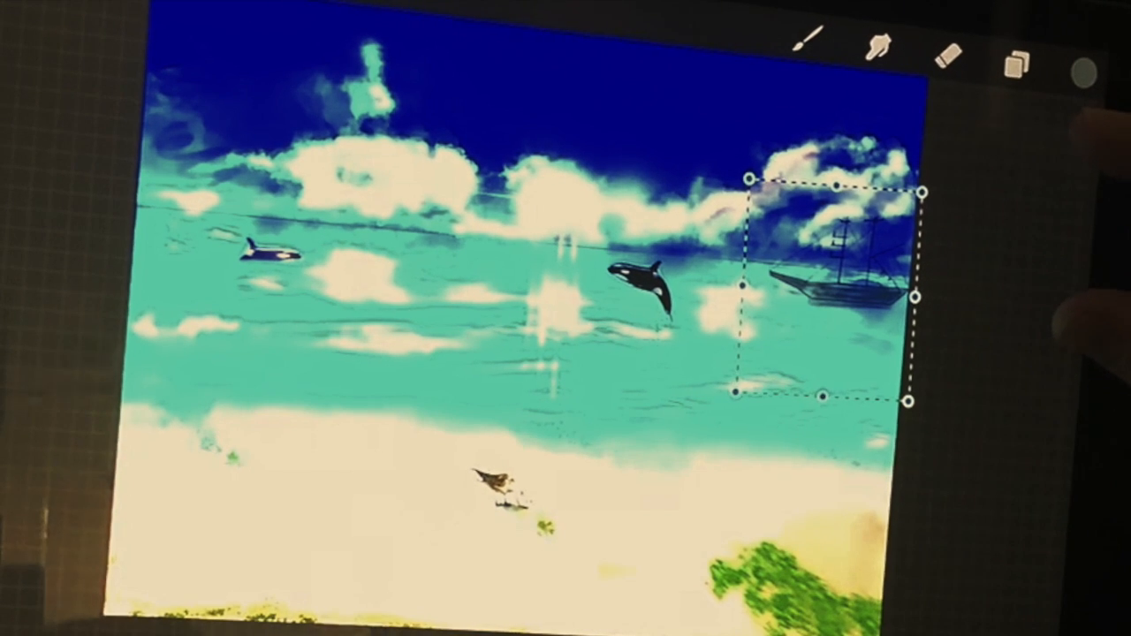
left_click(1076, 69)
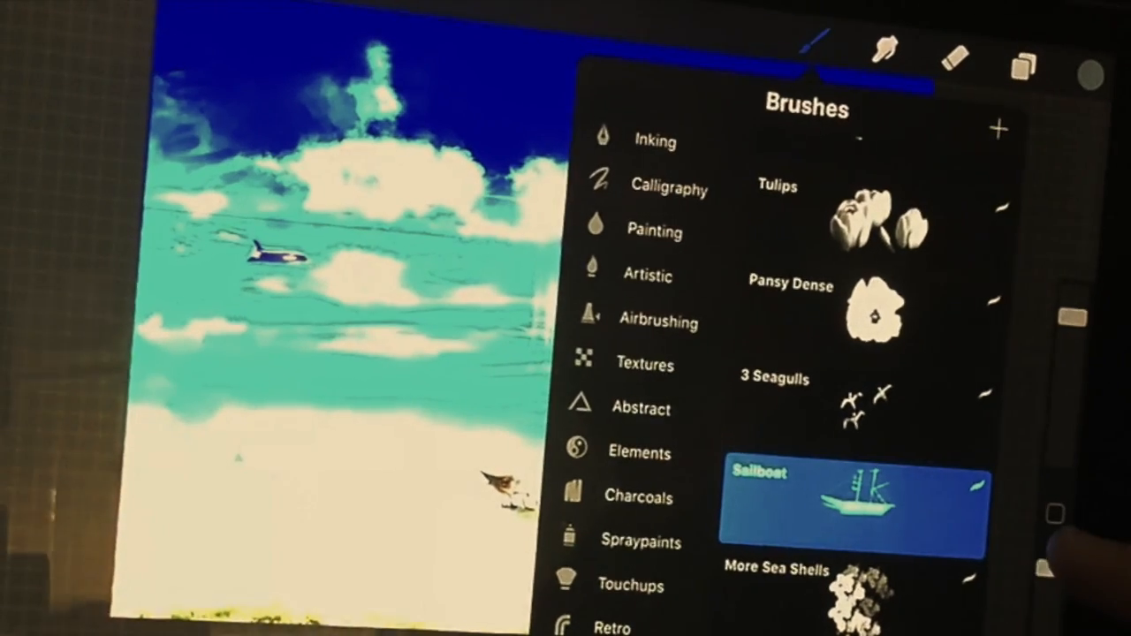
Confirm the sailboat placement and select the 3 Seagulls stamp brush.
left_click(848, 393)
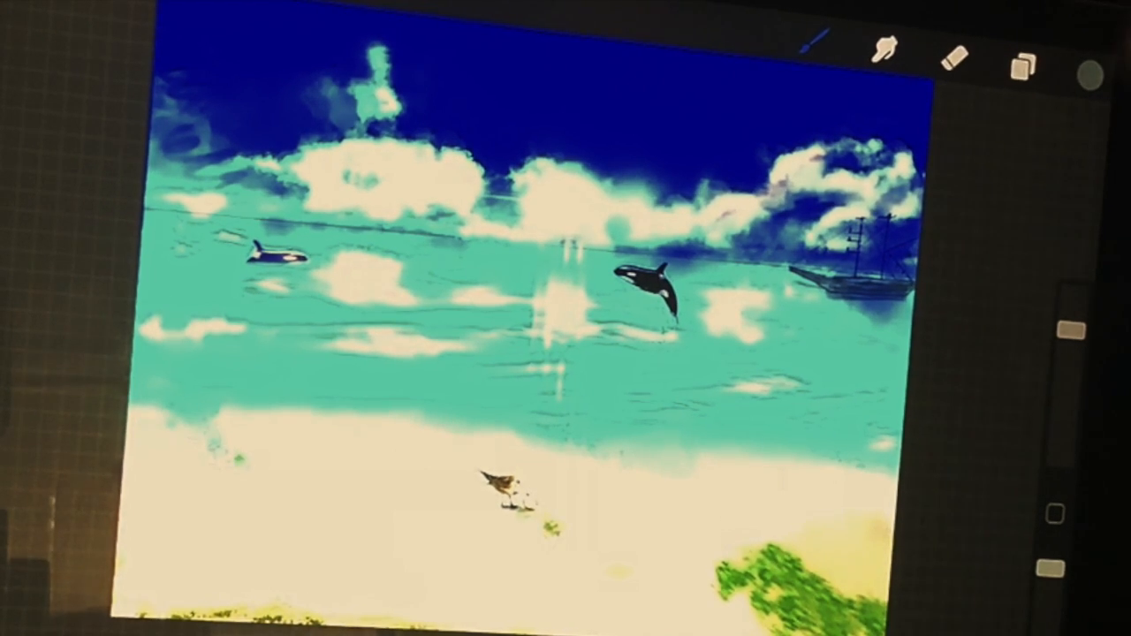
left_click(1086, 75)
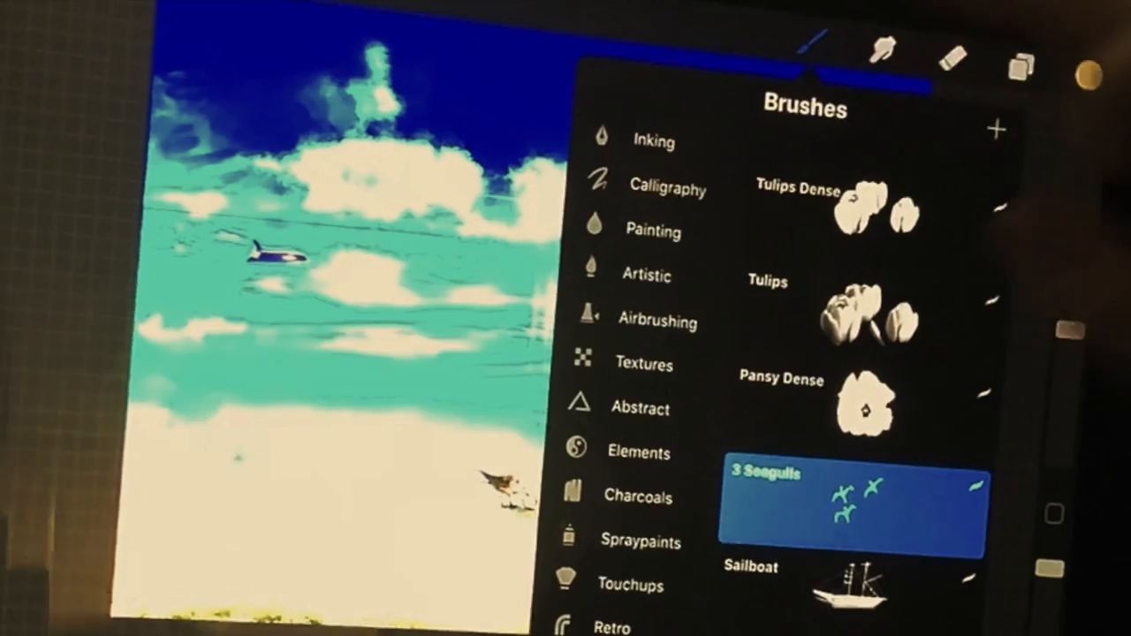
left_click(1020, 62)
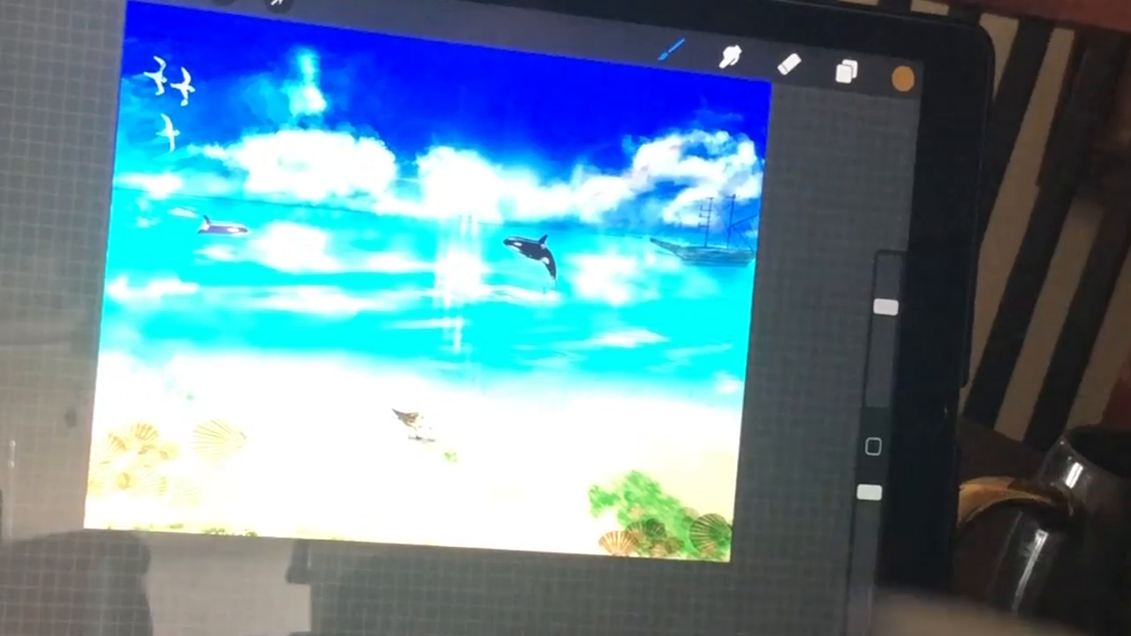
Hide the seagulls layer (Layer 3) and merge the painting layers.
left_click(848, 75)
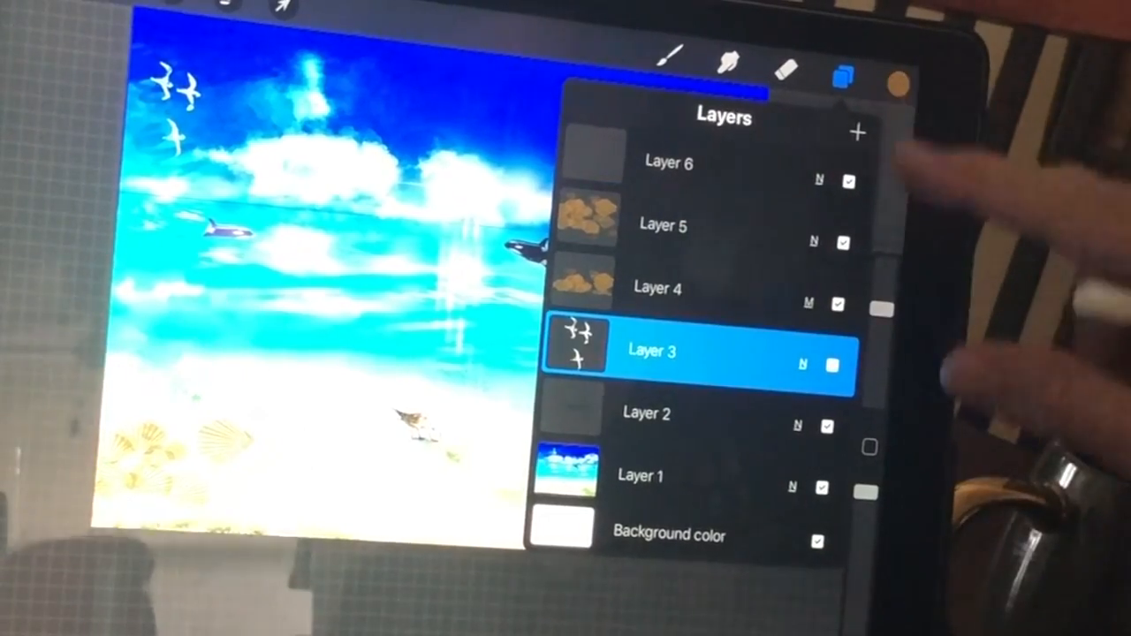
left_click(855, 132)
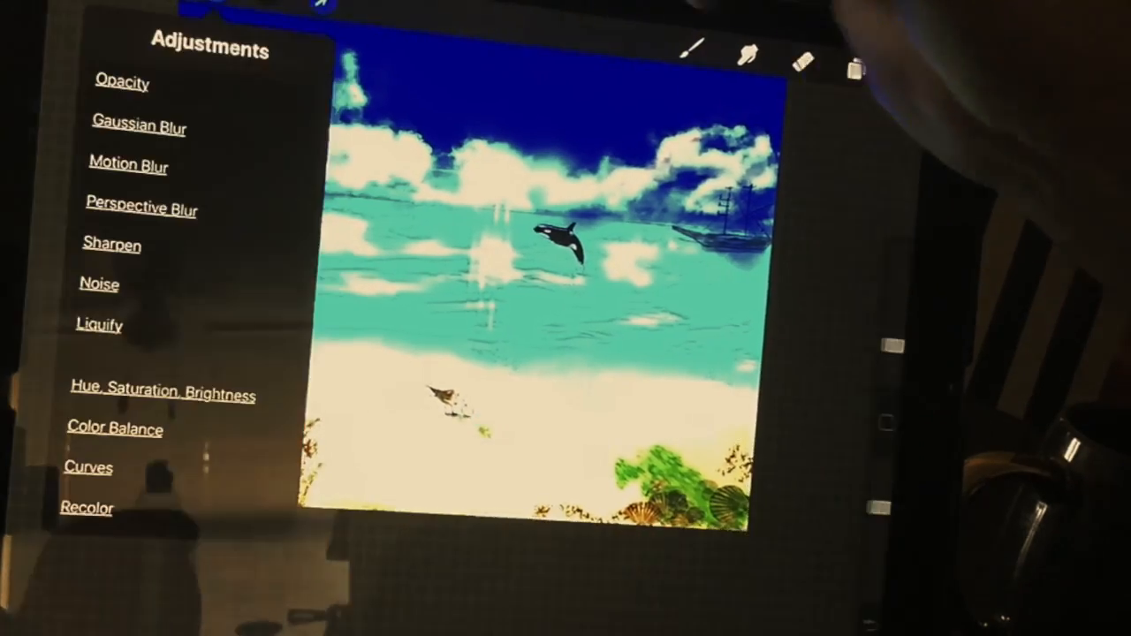
left_click(162, 394)
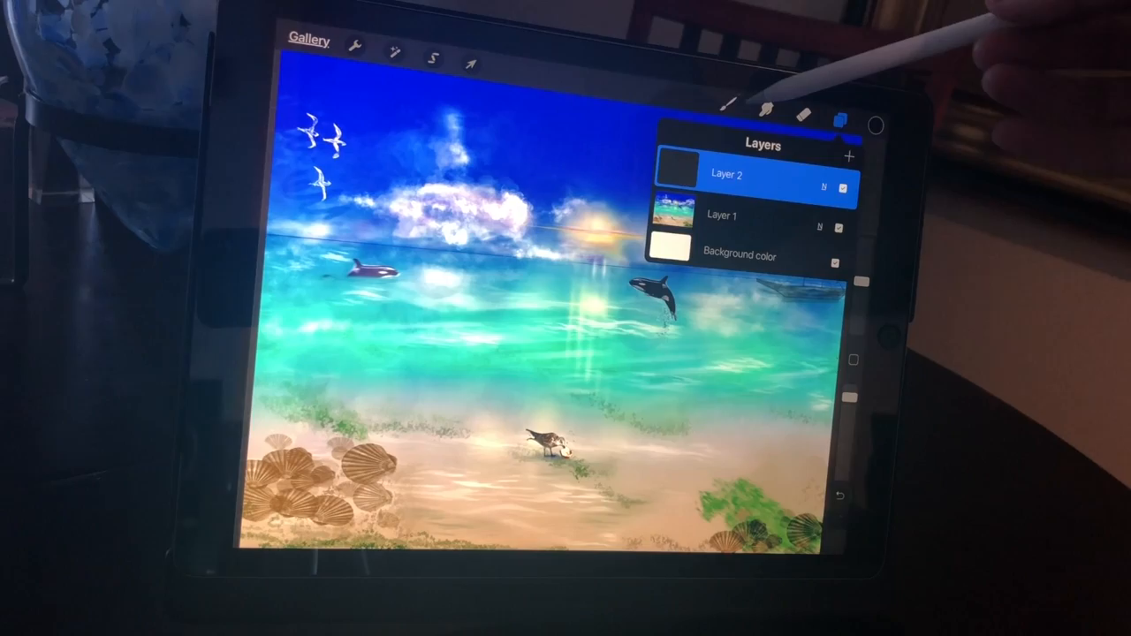
Stamp the School Of Fish brush between the orcas and begin rotating it.
left_click(732, 99)
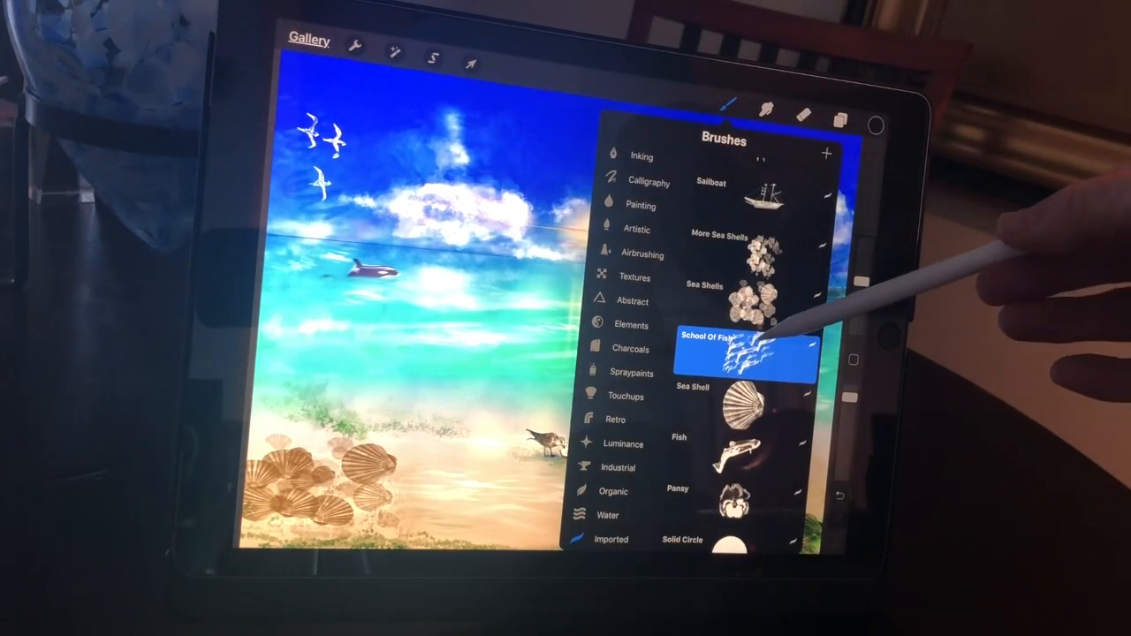
left_click(733, 344)
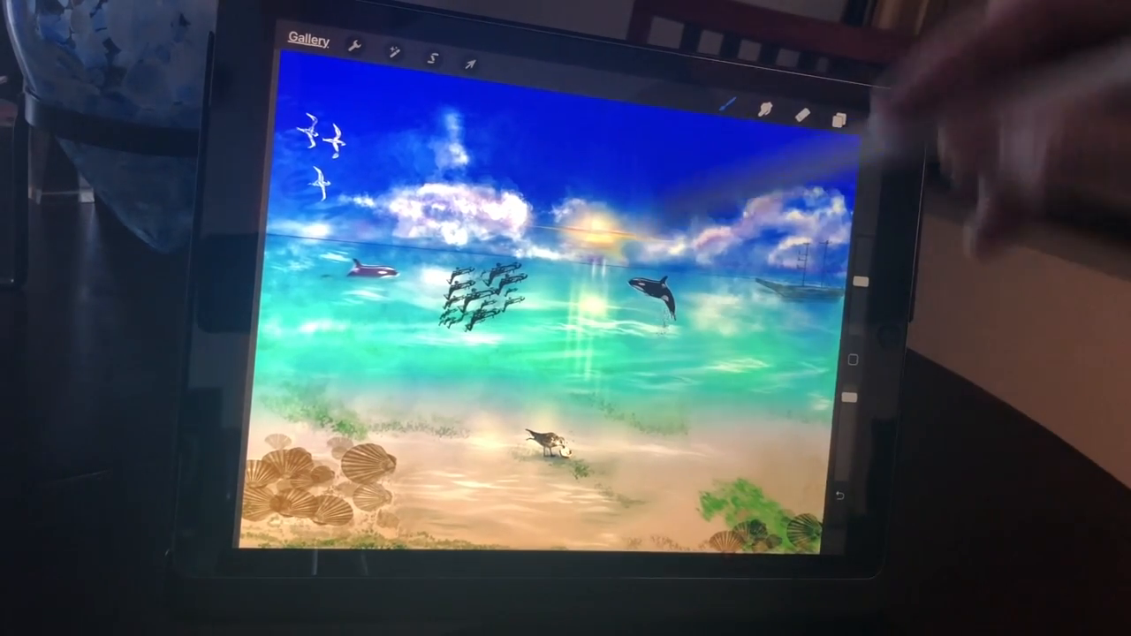
left_click(470, 60)
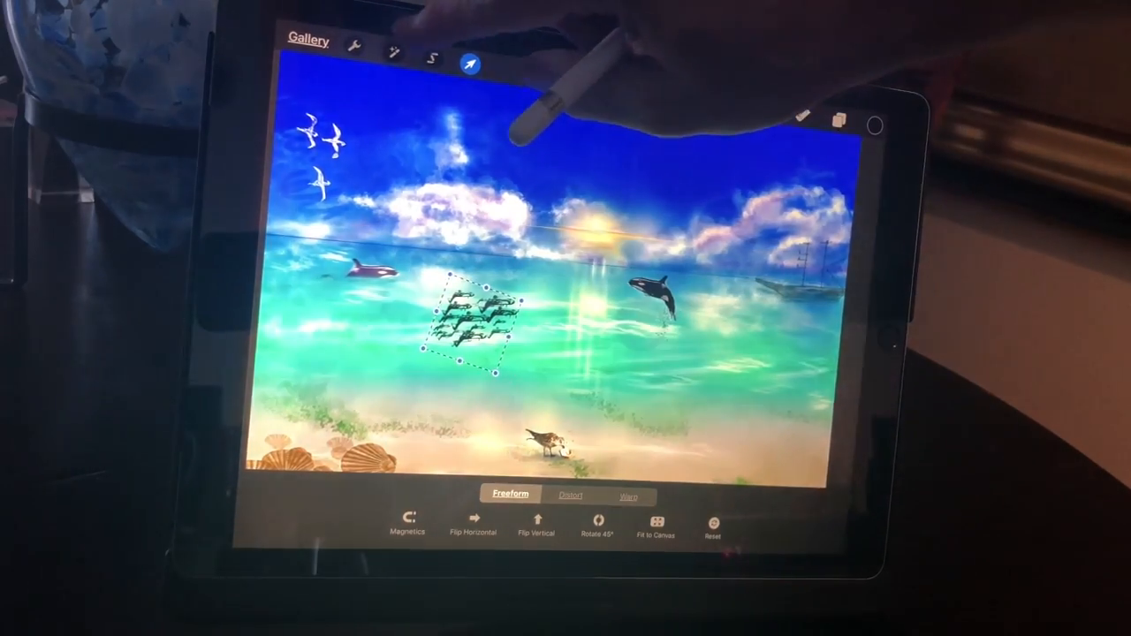
Blur and Liquify-push the fish school, then adjust its hue, saturation and brightness.
left_click(393, 51)
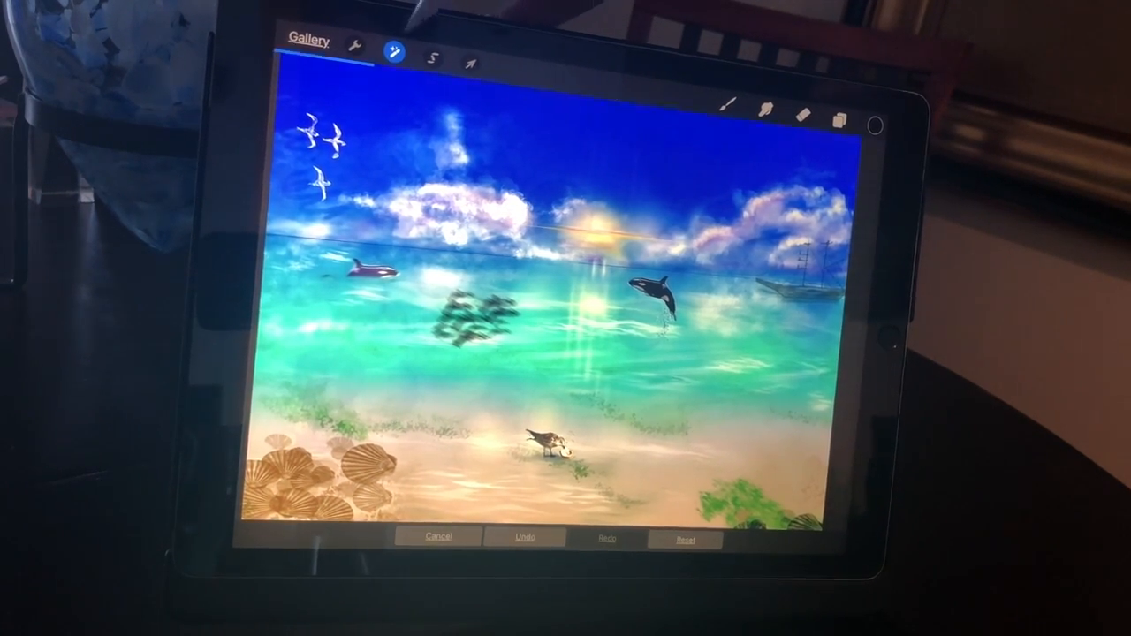
left_click(392, 53)
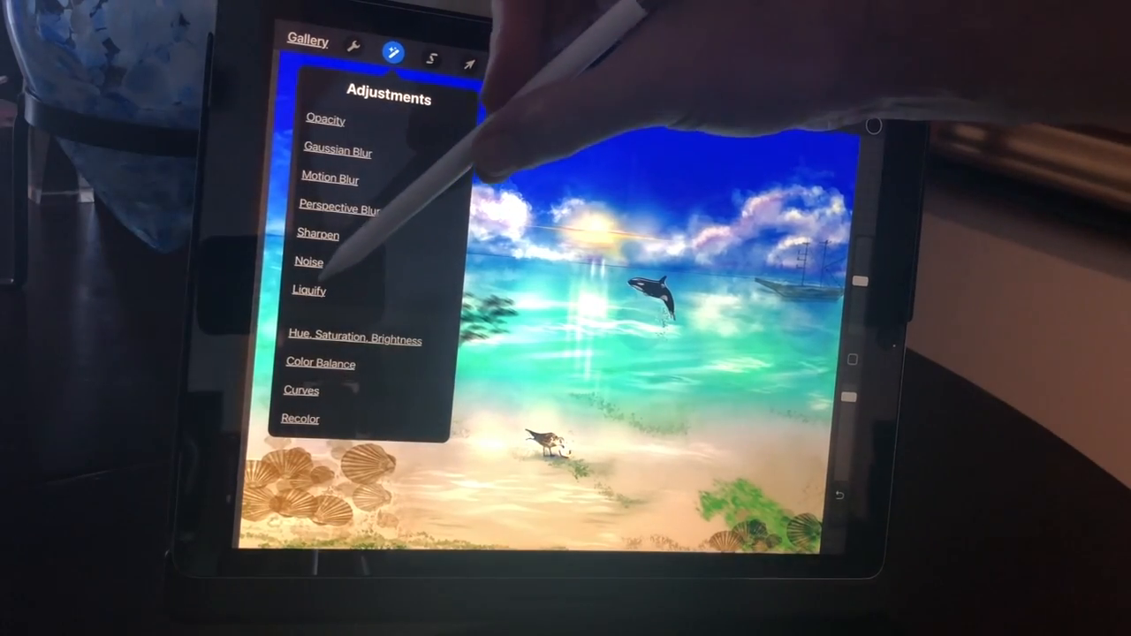
left_click(308, 291)
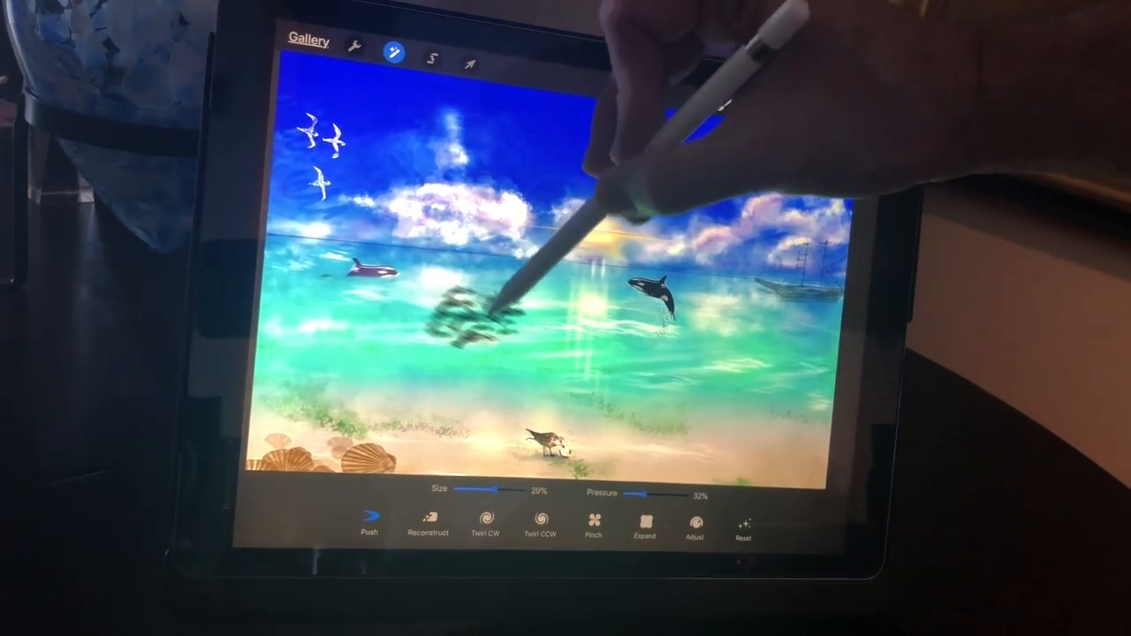
left_click(394, 52)
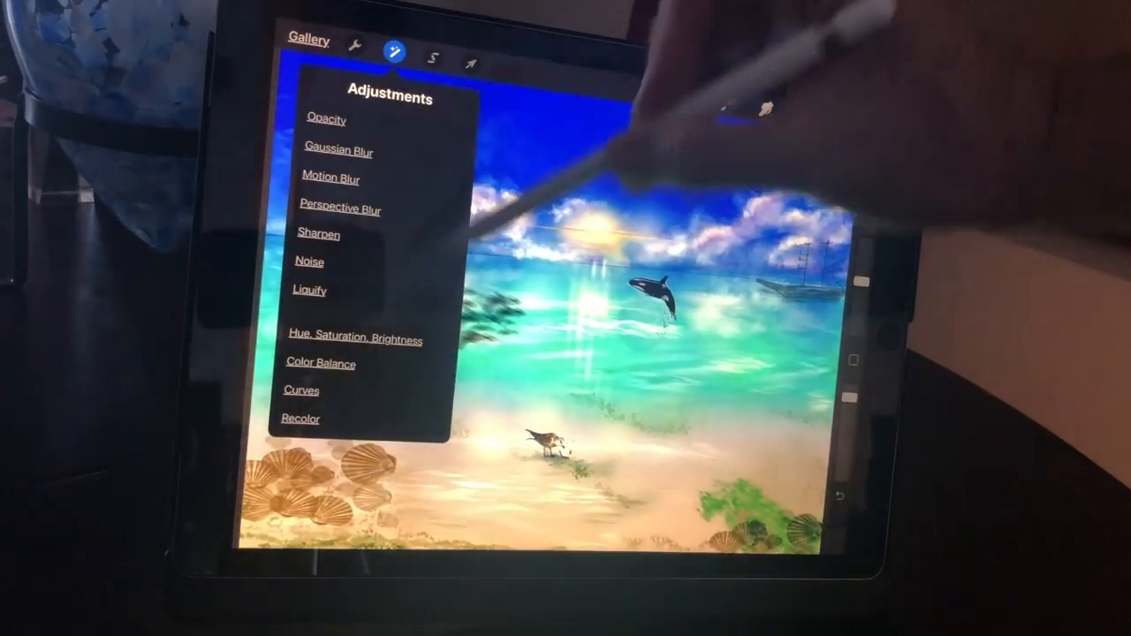
left_click(354, 338)
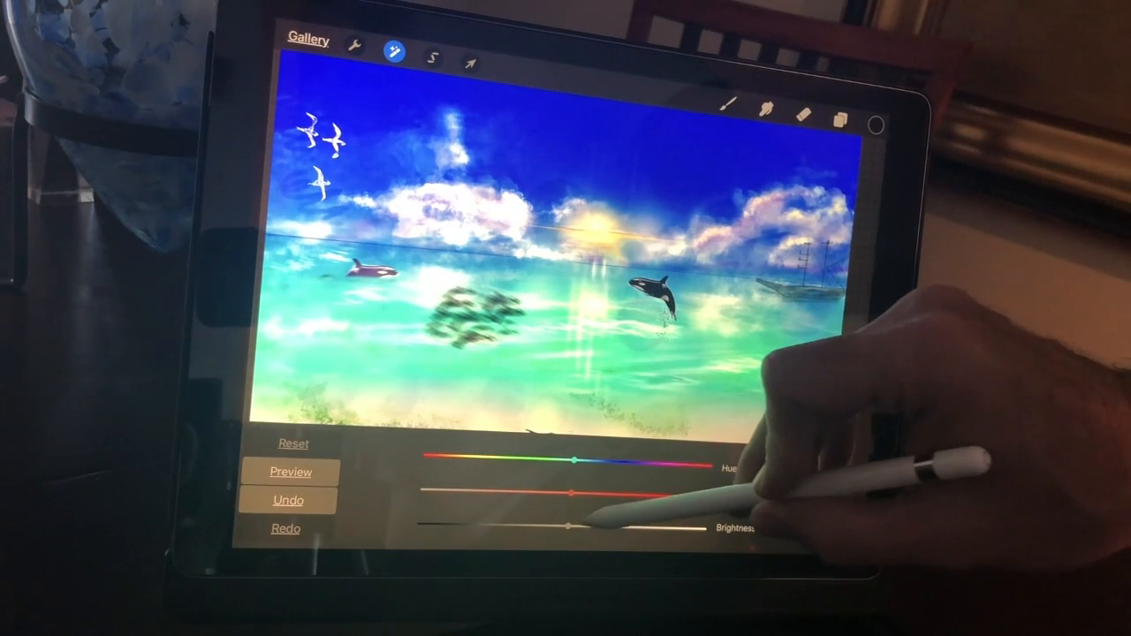